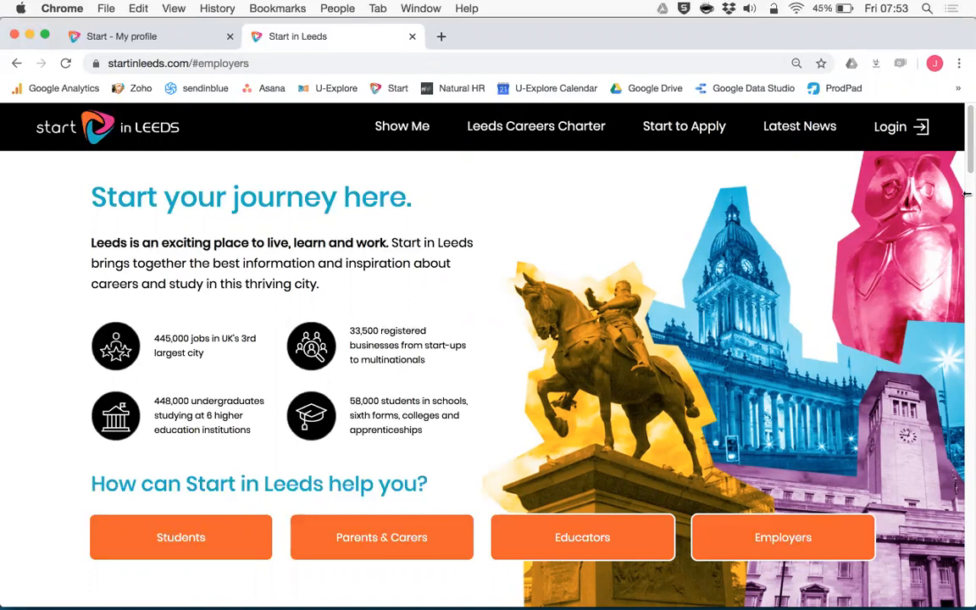
mouse_move(840, 214)
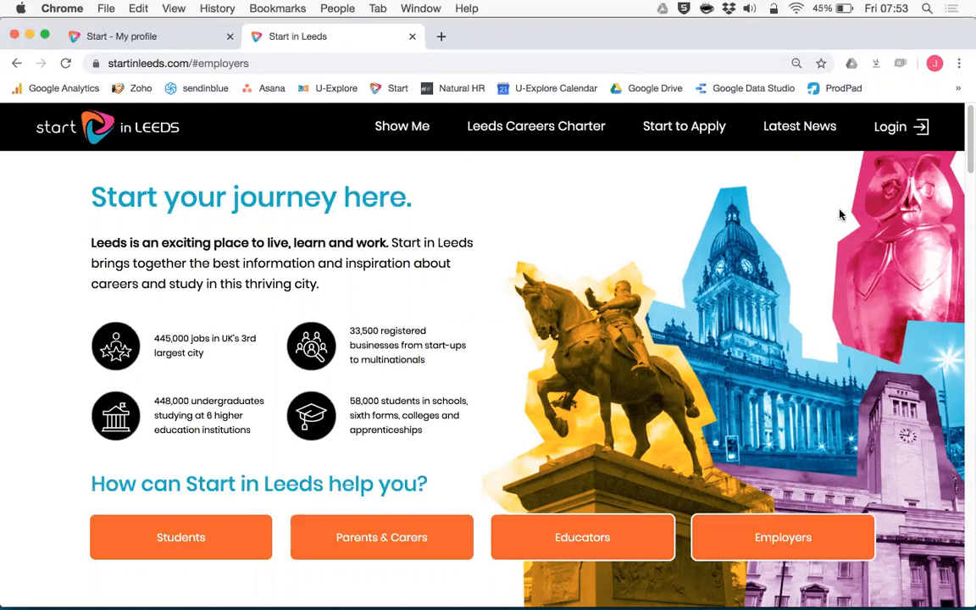
mouse_move(742, 427)
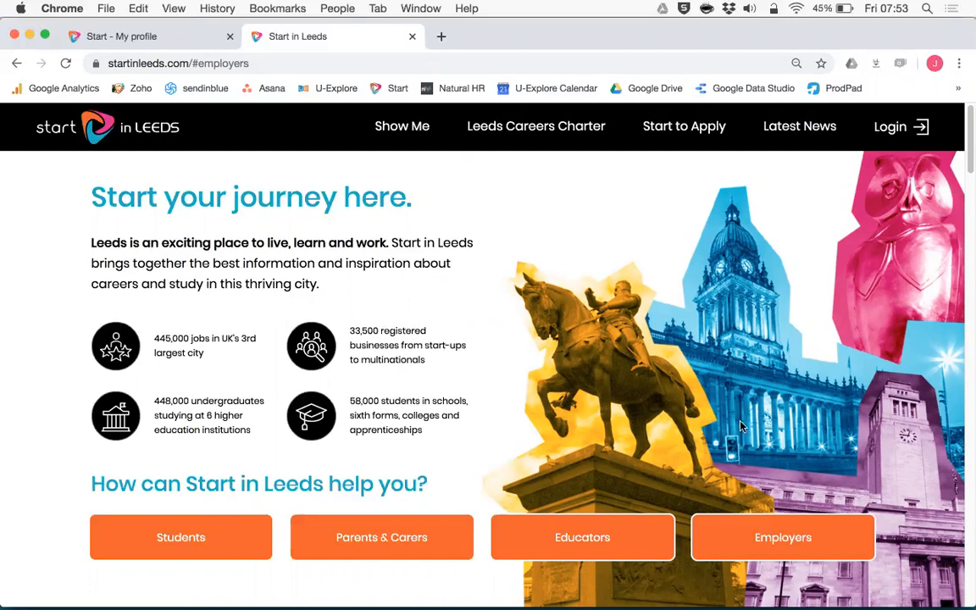
Jump to the Information for Employers section from the homepage Employers button.
left_click(783, 537)
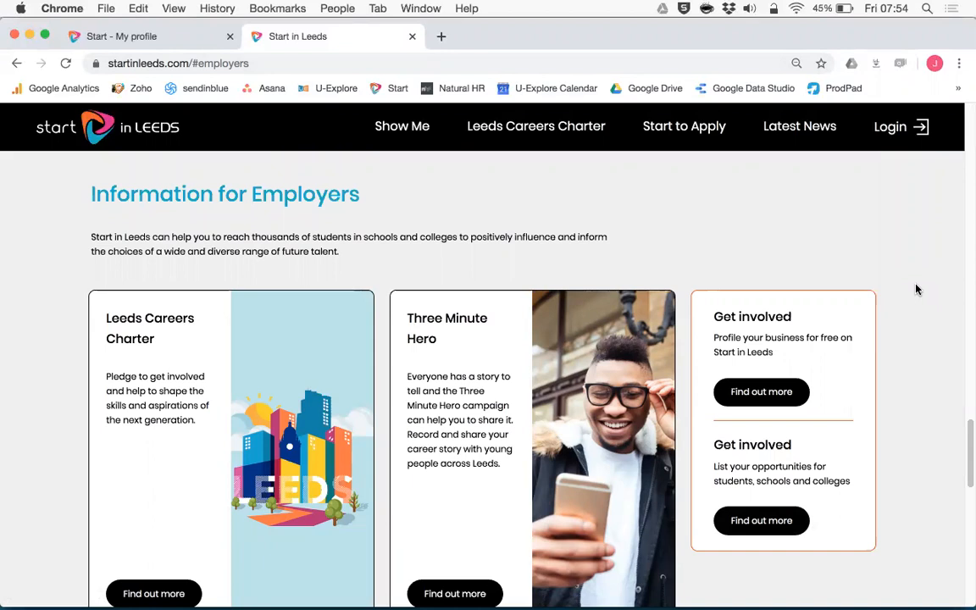
mouse_move(771, 307)
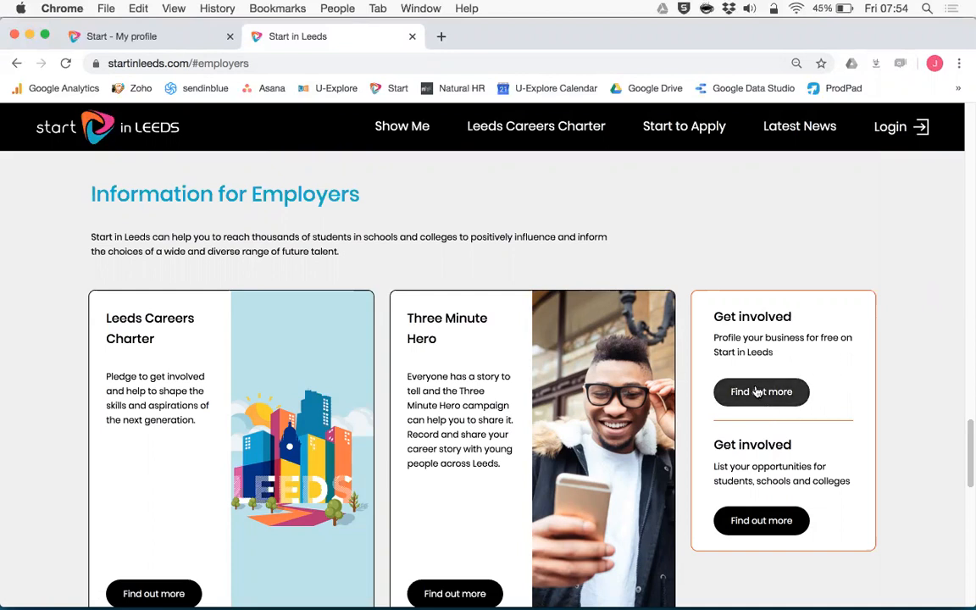
Open the 'Profile your business for free' form under Get involved.
left_click(760, 391)
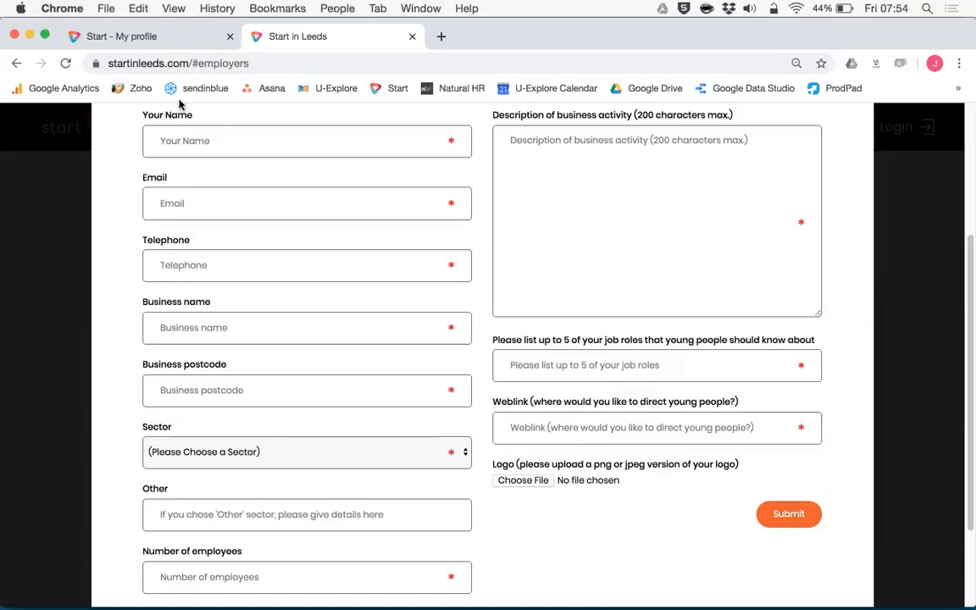
mouse_move(127, 36)
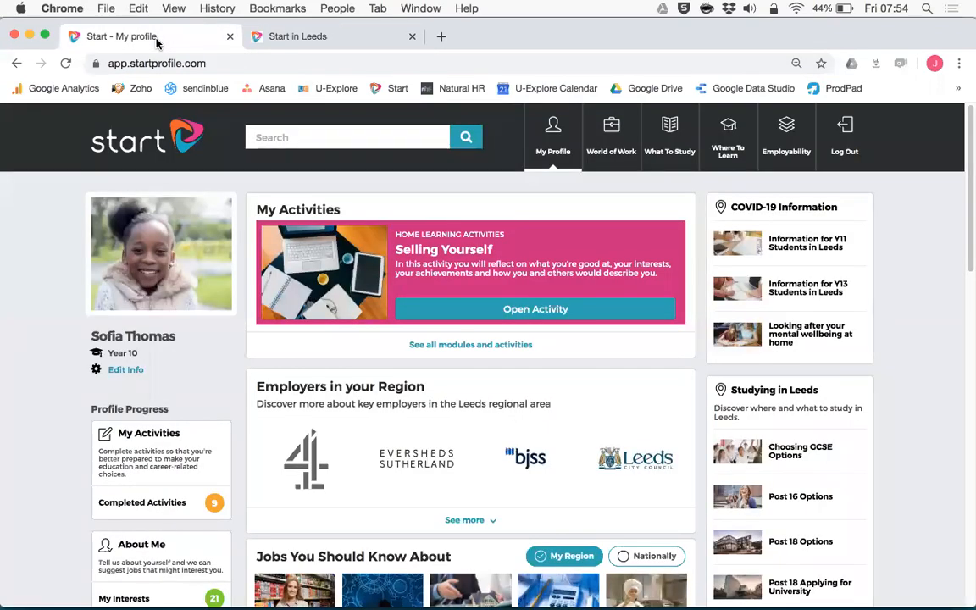
mouse_move(905, 205)
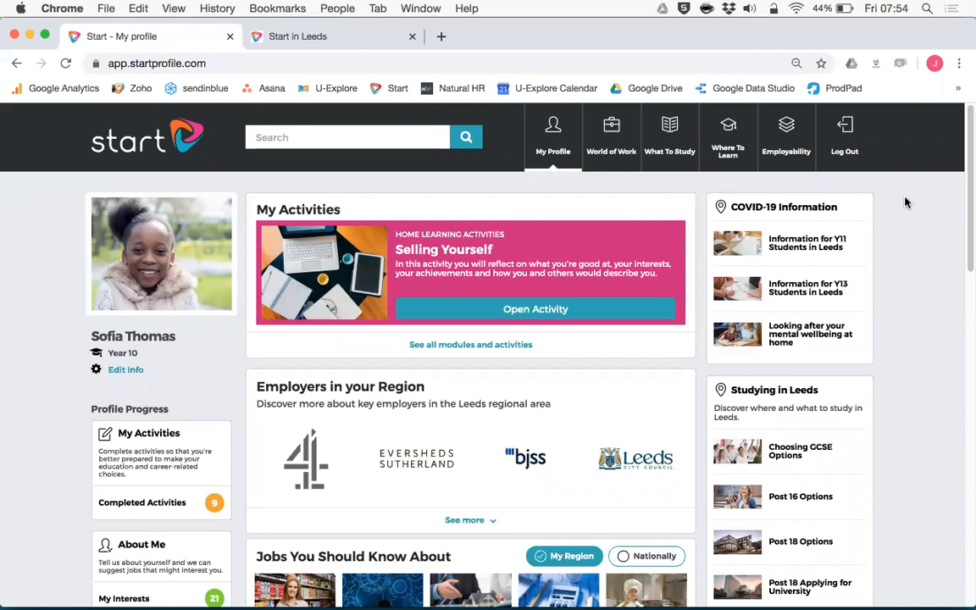
Reach Employers in your Region on the student profile and choose See more.
scroll("down", 3)
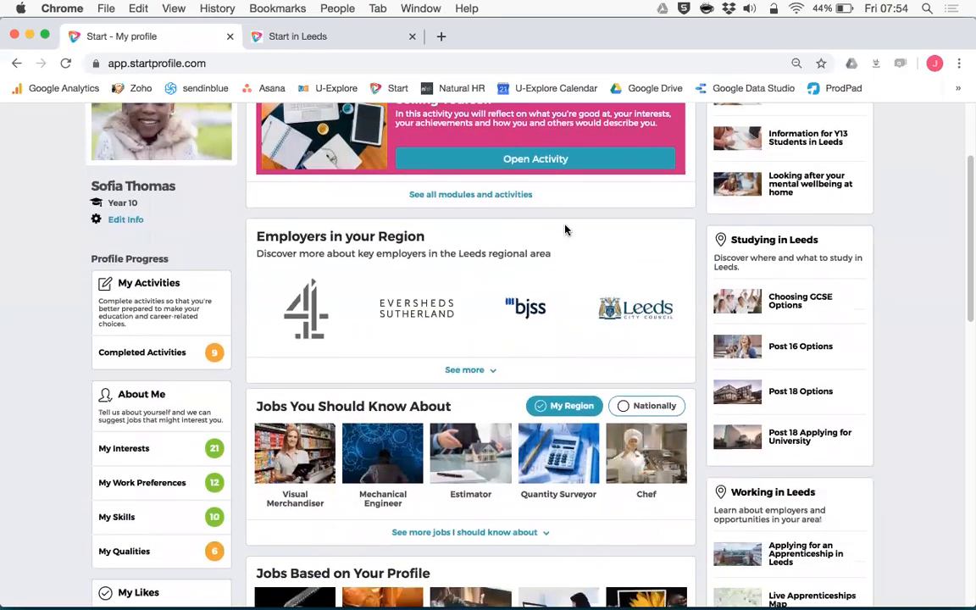
mouse_move(674, 379)
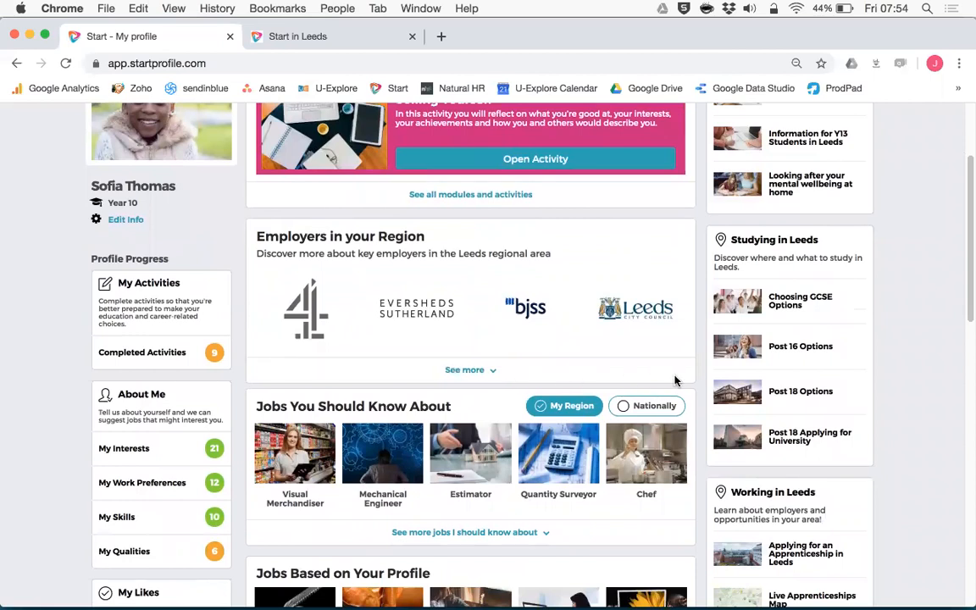
mouse_move(247, 214)
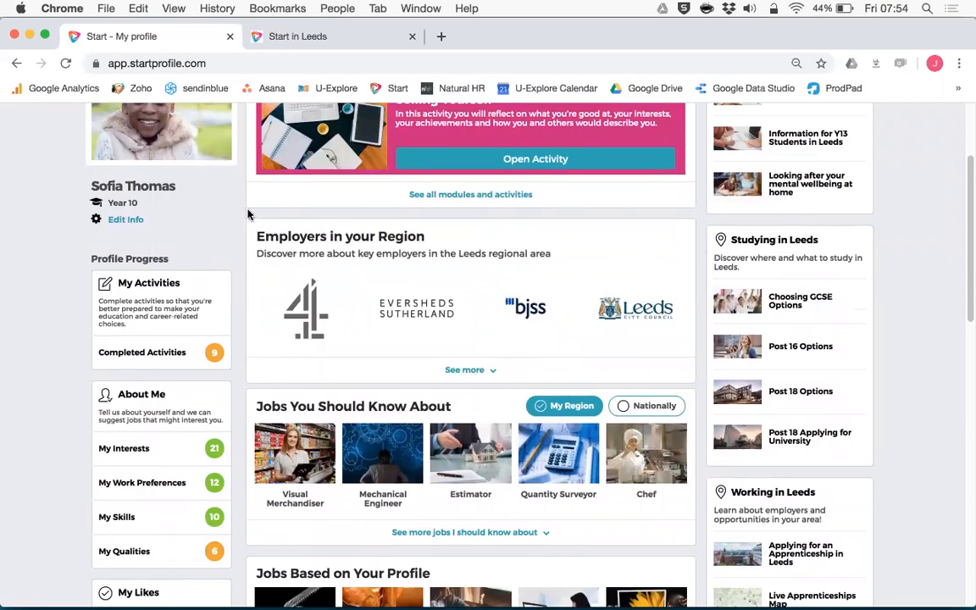
mouse_move(329, 312)
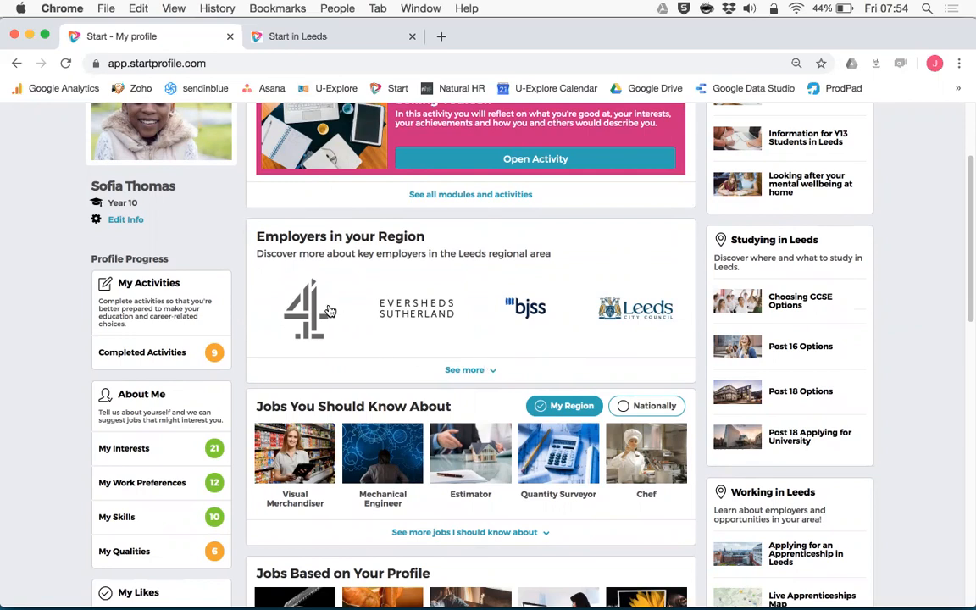
left_click(464, 370)
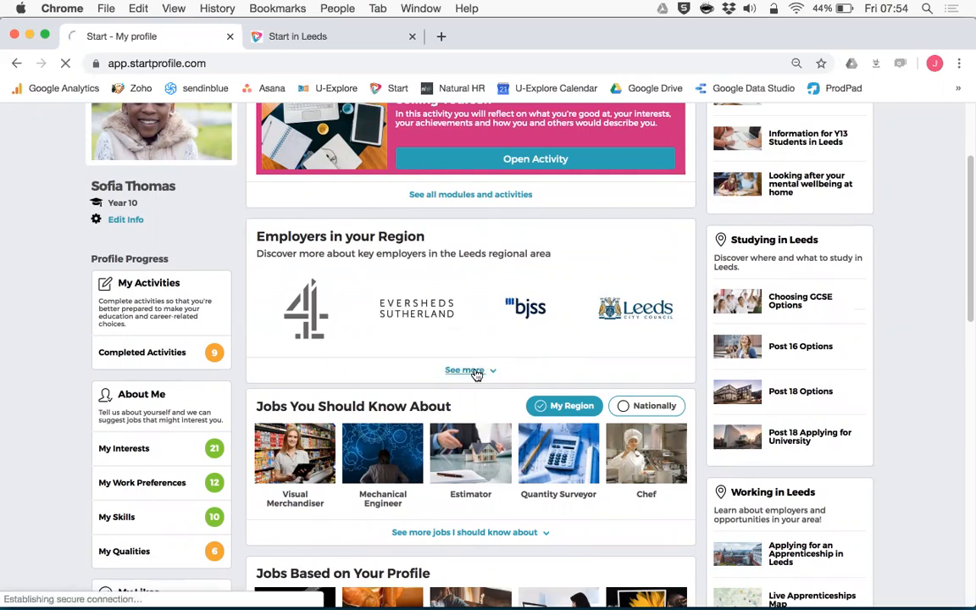
Load the Local Employers directory of 57 employers and review its location filter options.
left_click(464, 369)
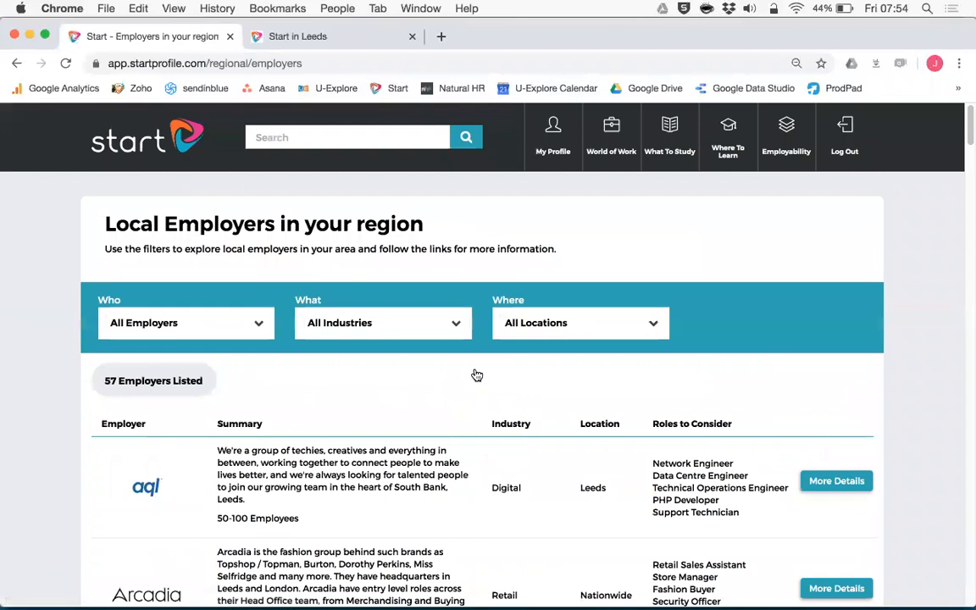
scroll("down", 3)
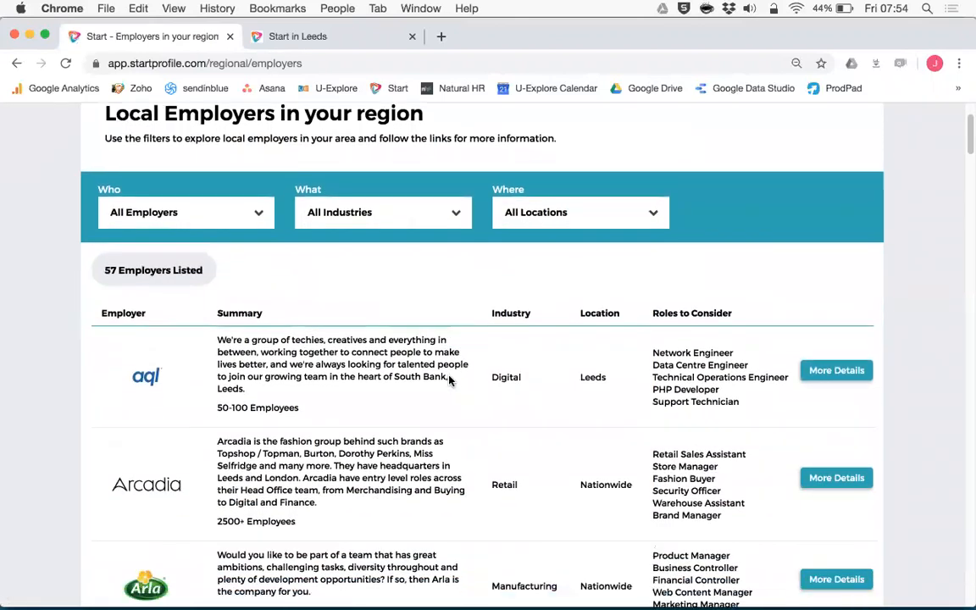
scroll("down", 3)
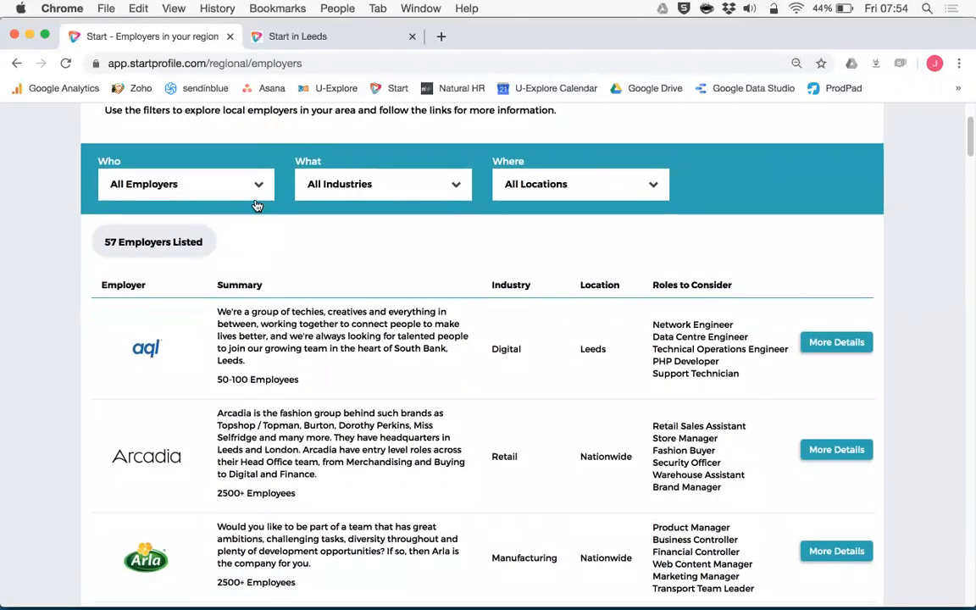
mouse_move(454, 186)
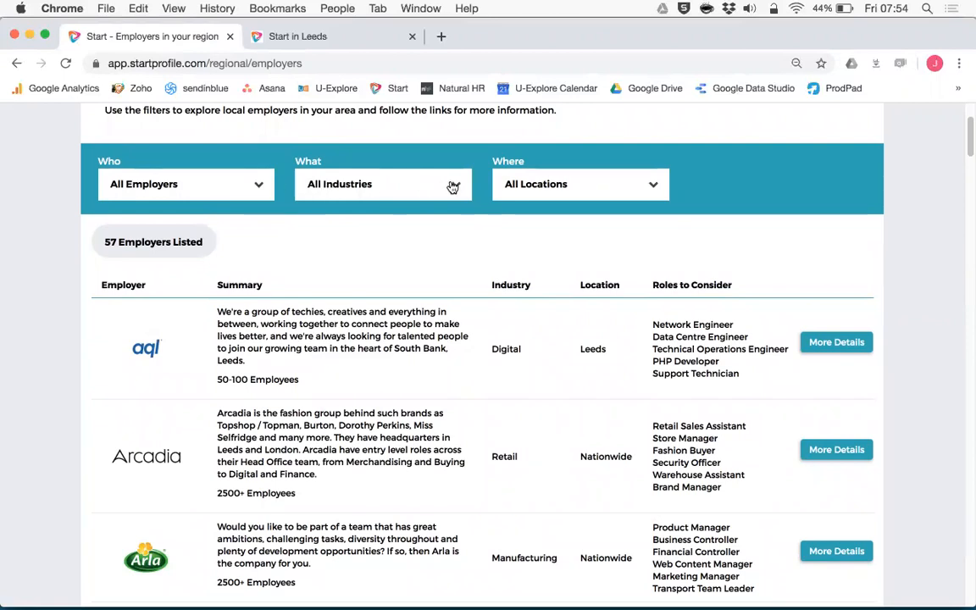
left_click(383, 183)
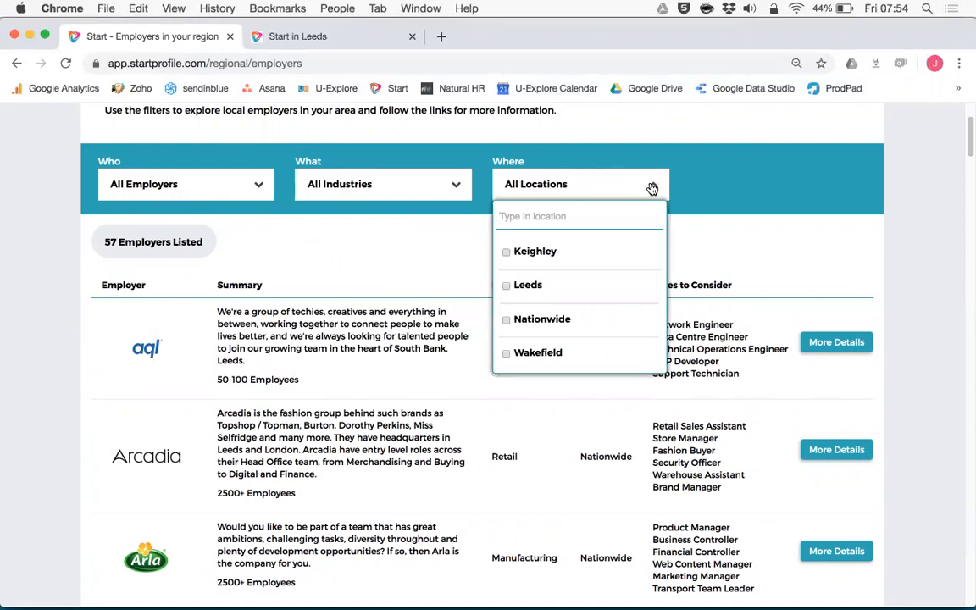
left_click(653, 183)
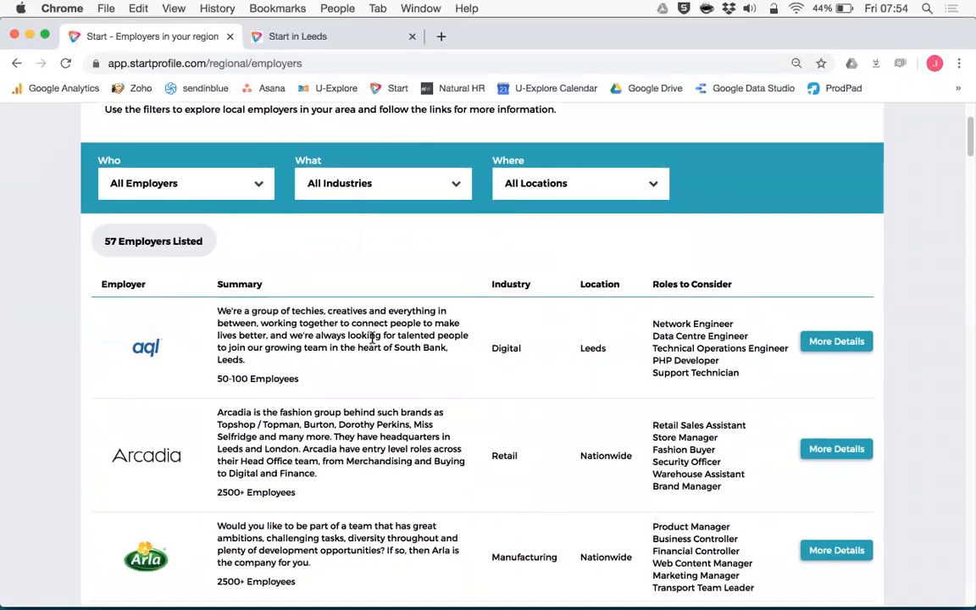
Find ASDA in the employer list and open its careers site asda.jobs via More Details.
scroll("down", 3)
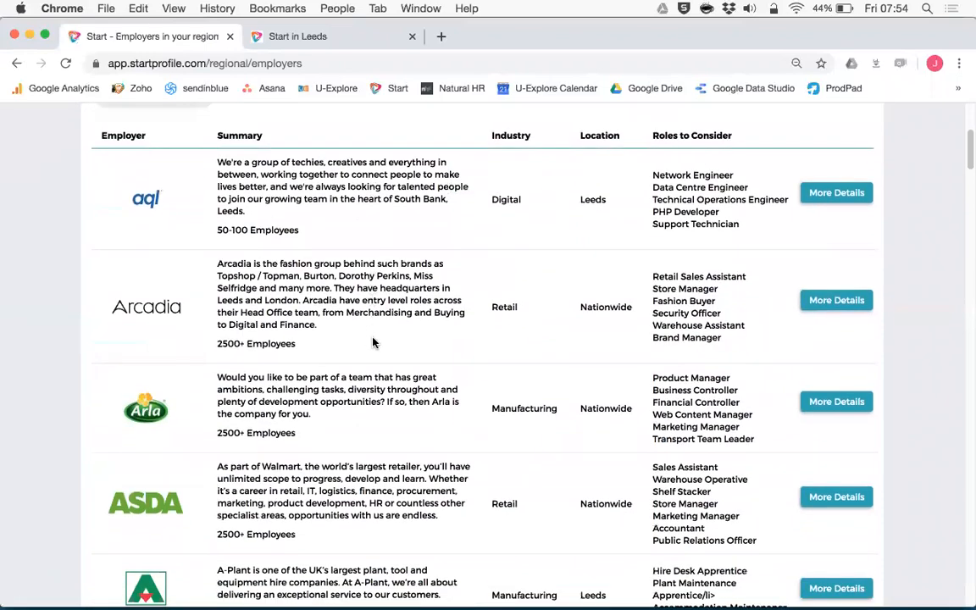
scroll("down", 3)
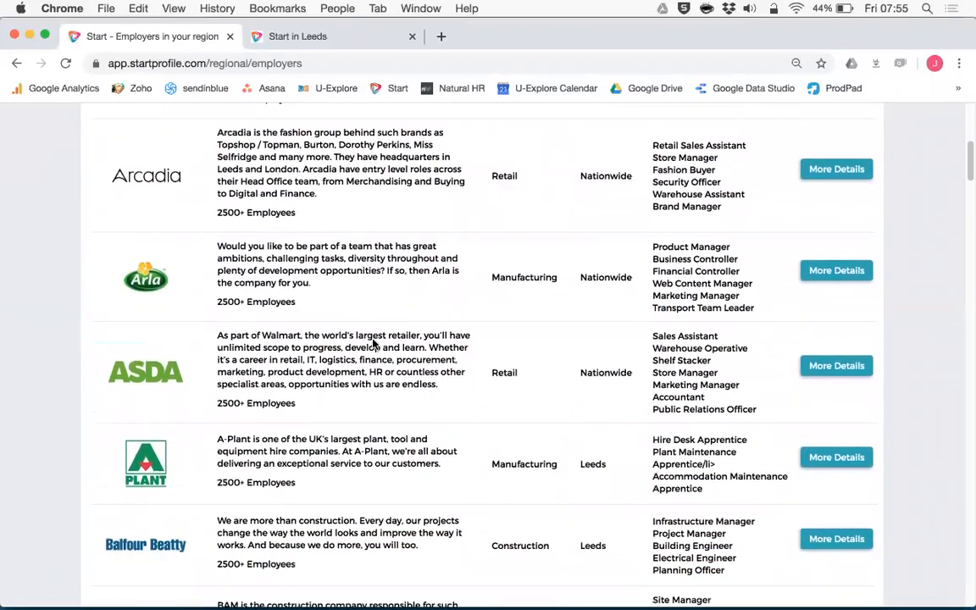
scroll("down", 3)
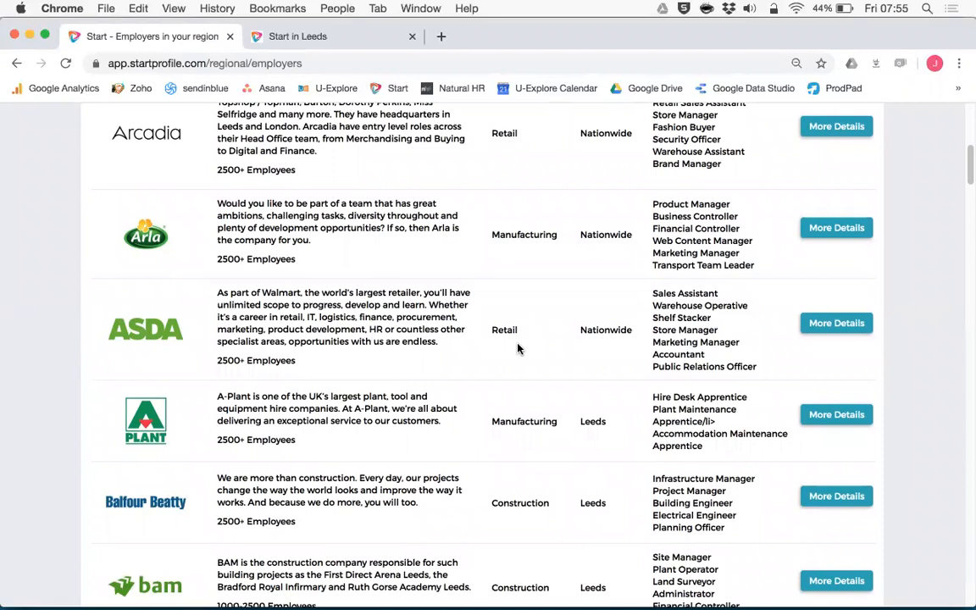
mouse_move(627, 339)
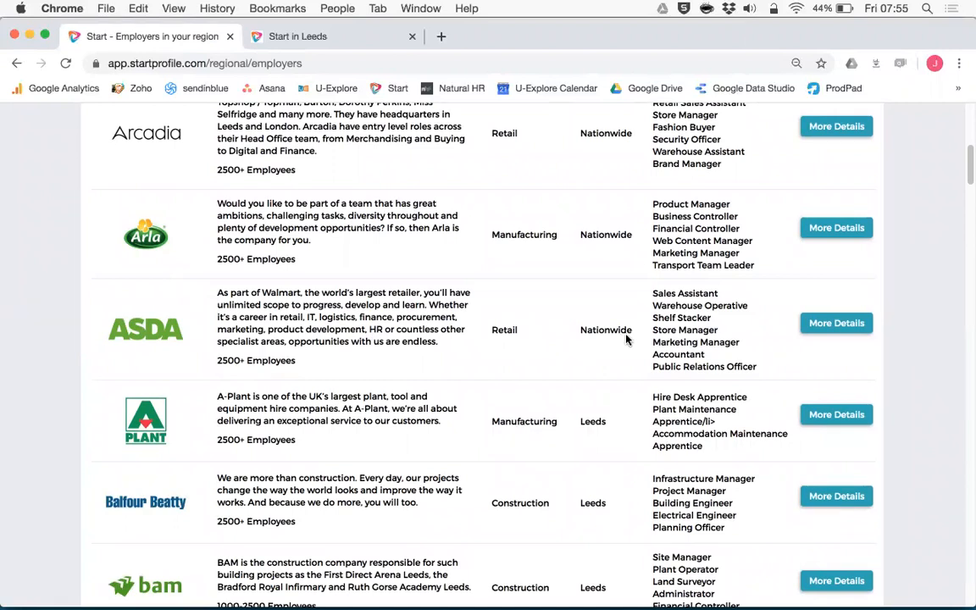
mouse_move(671, 295)
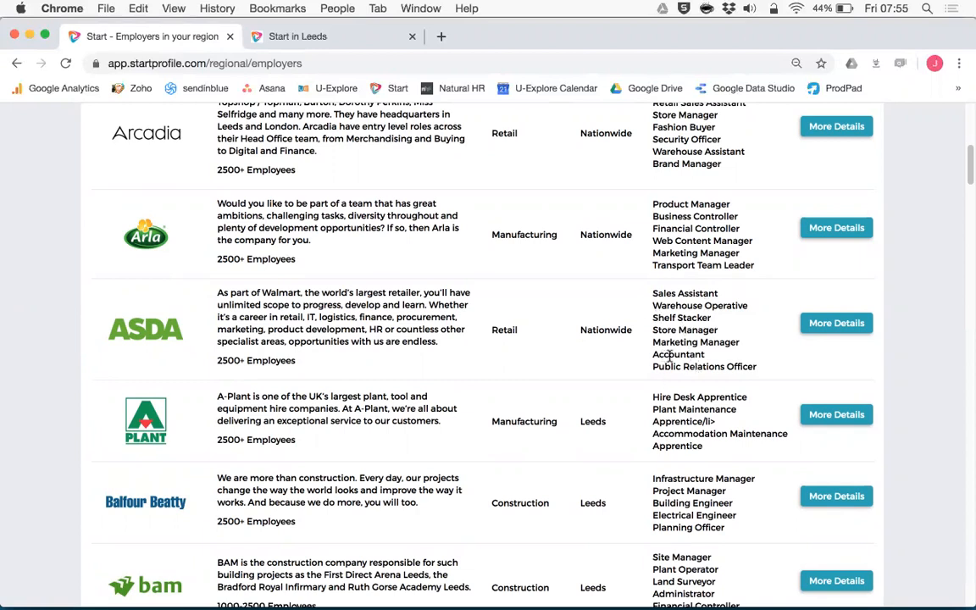
mouse_move(678, 304)
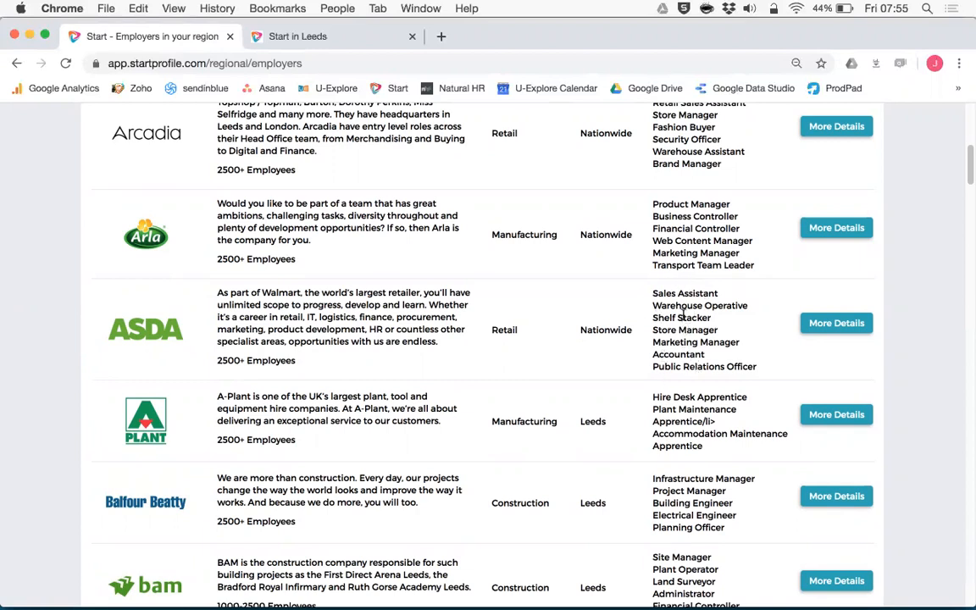
mouse_move(844, 346)
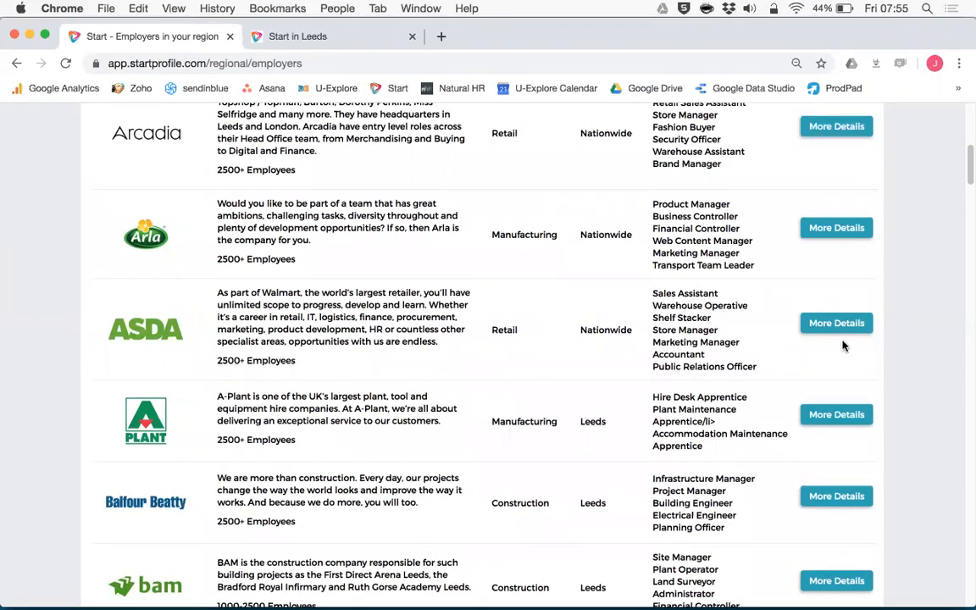
left_click(837, 322)
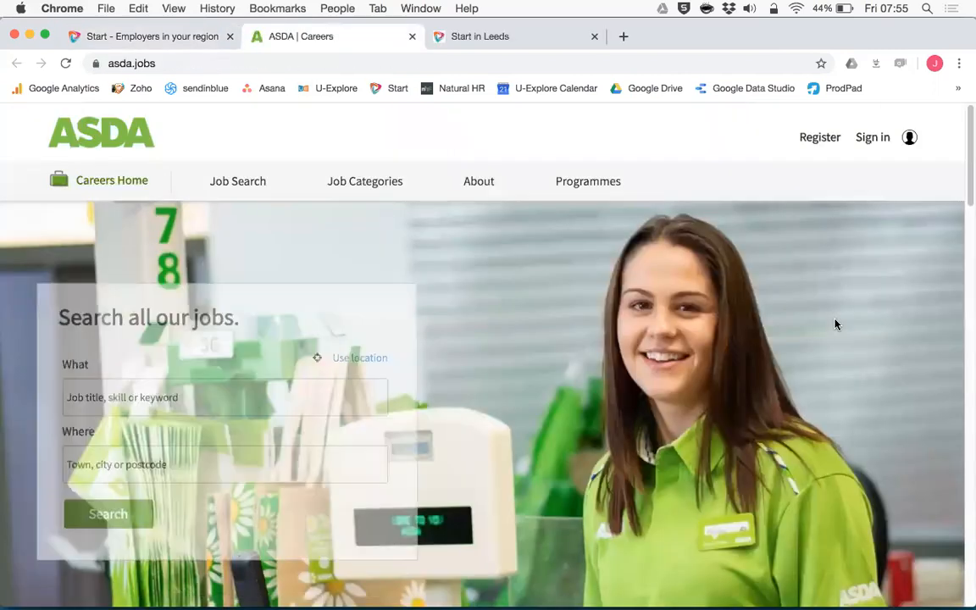